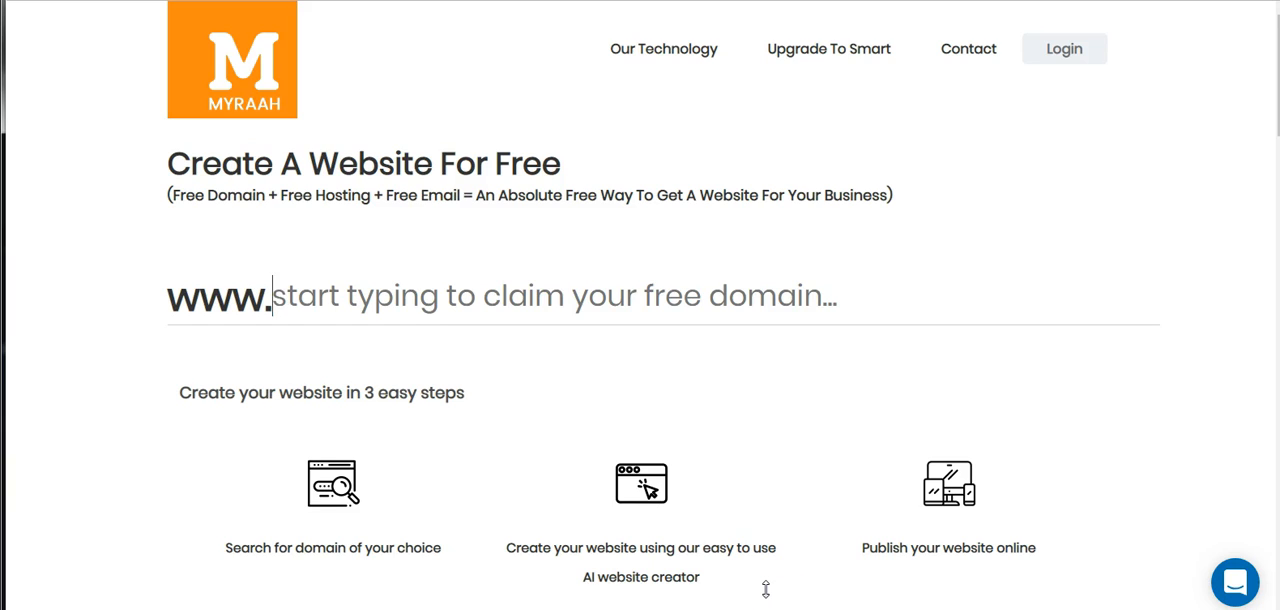
- Search the free domain field for 'saritafinnley' and view the available extensions
text(s)
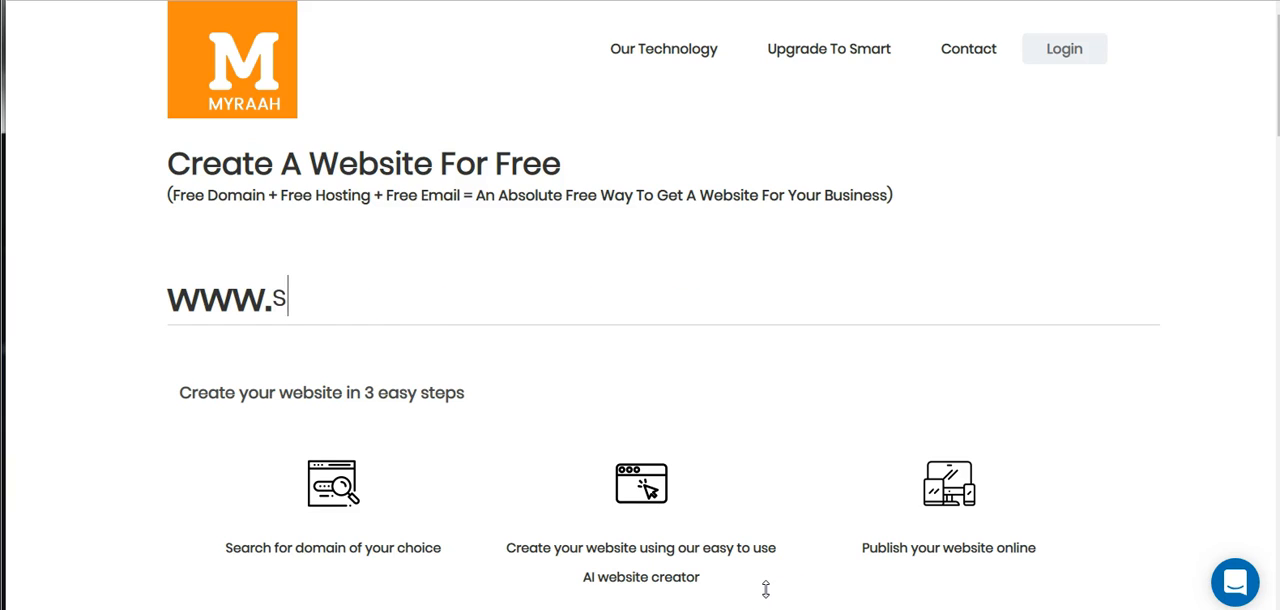
text(aritafinnley)
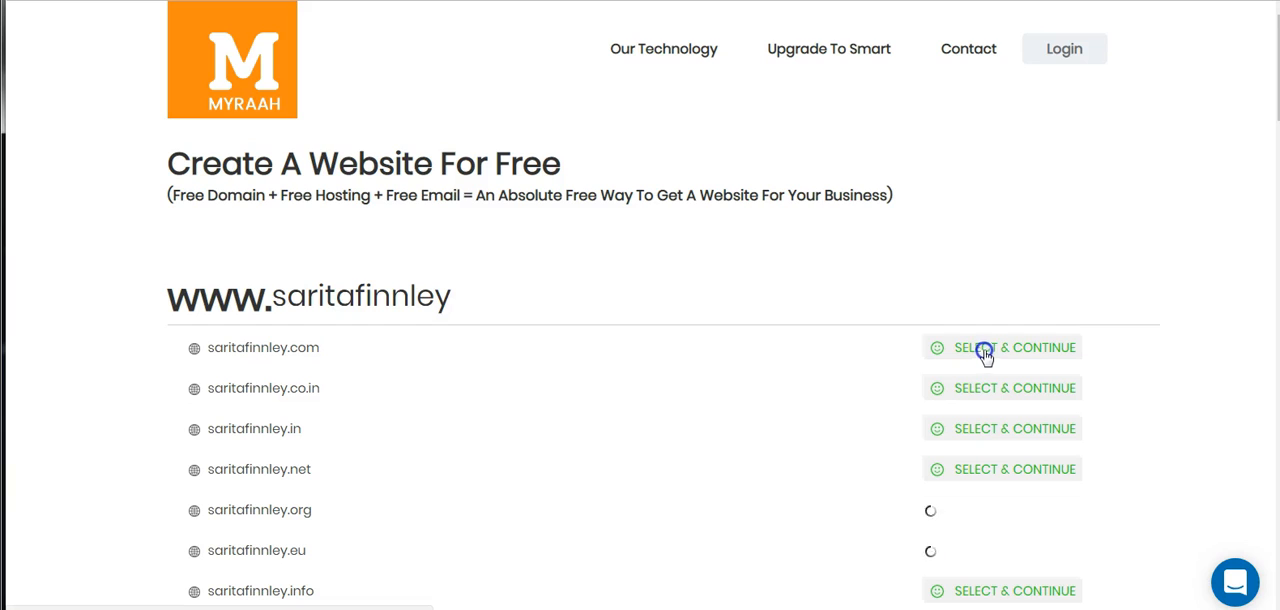
- Select the free .com domain and review it in the cart
click(1013, 347)
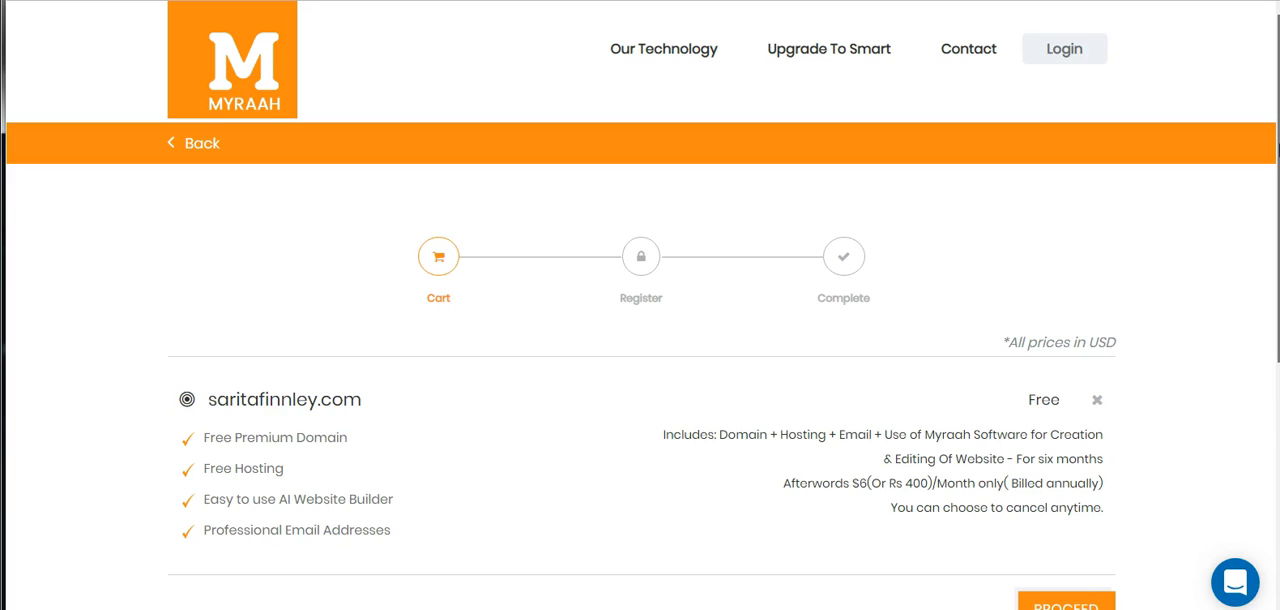
scroll(up, 3)
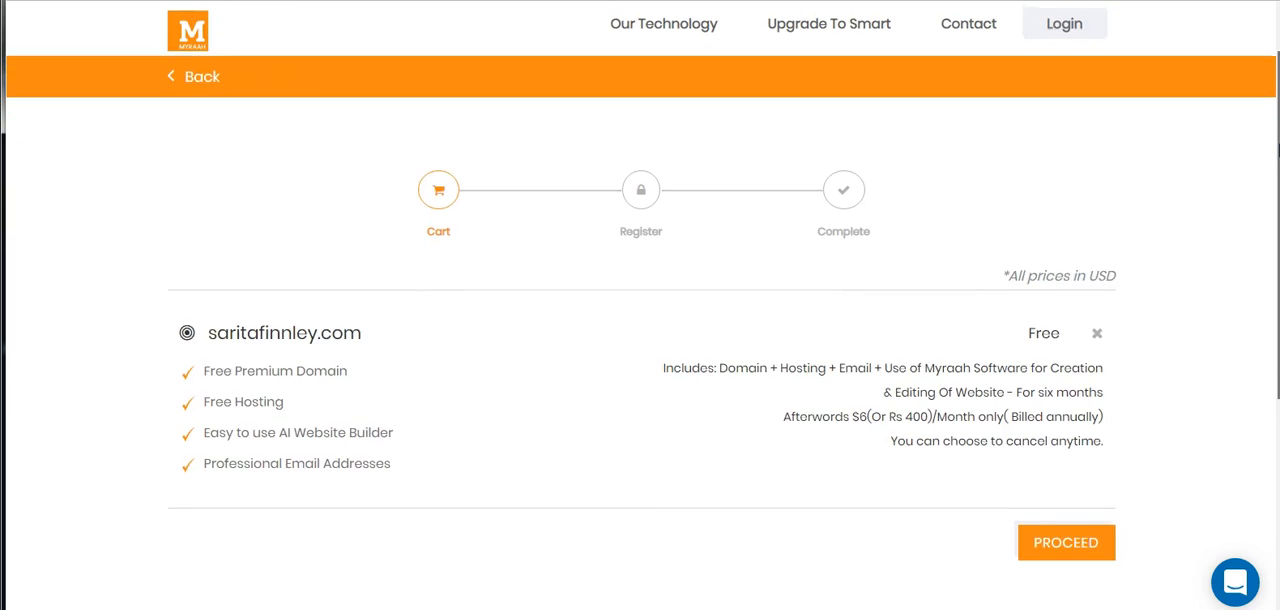
scroll(down, 3)
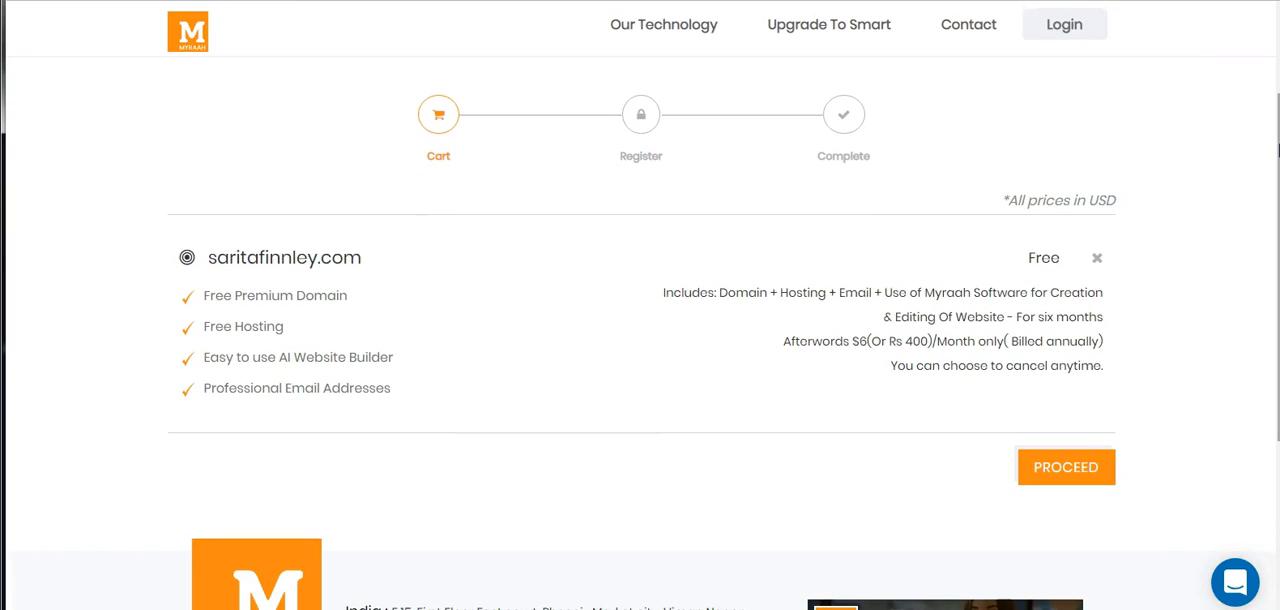
- Proceed from the cart, fill in the registration form, and register the account
click(1065, 467)
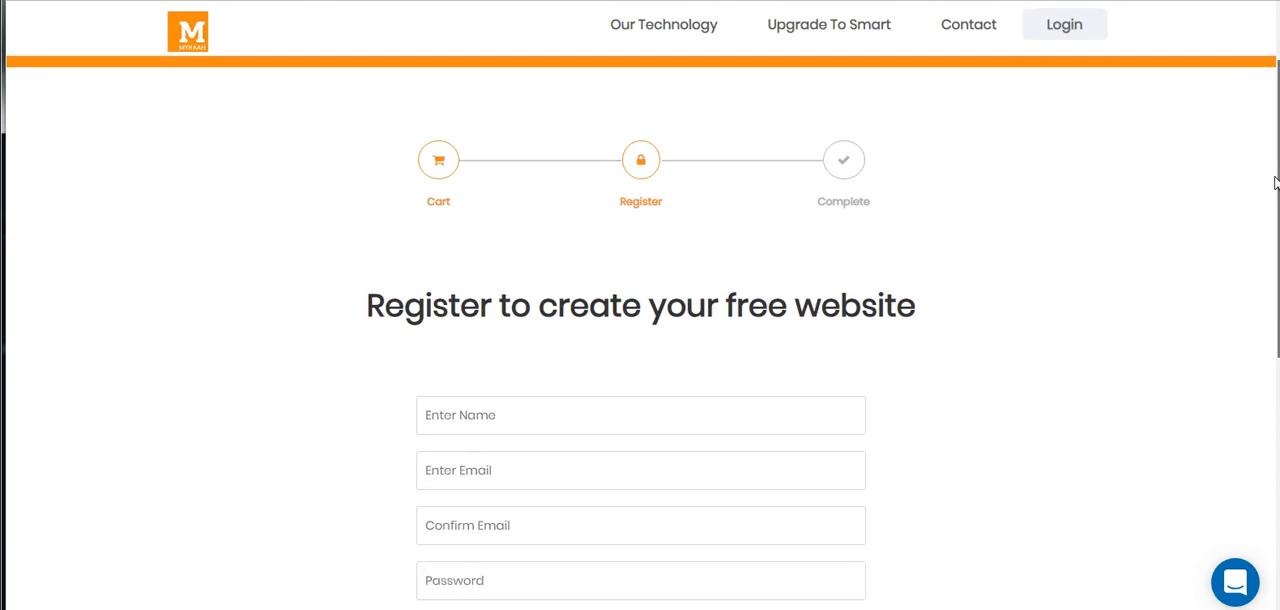
scroll(down, 3)
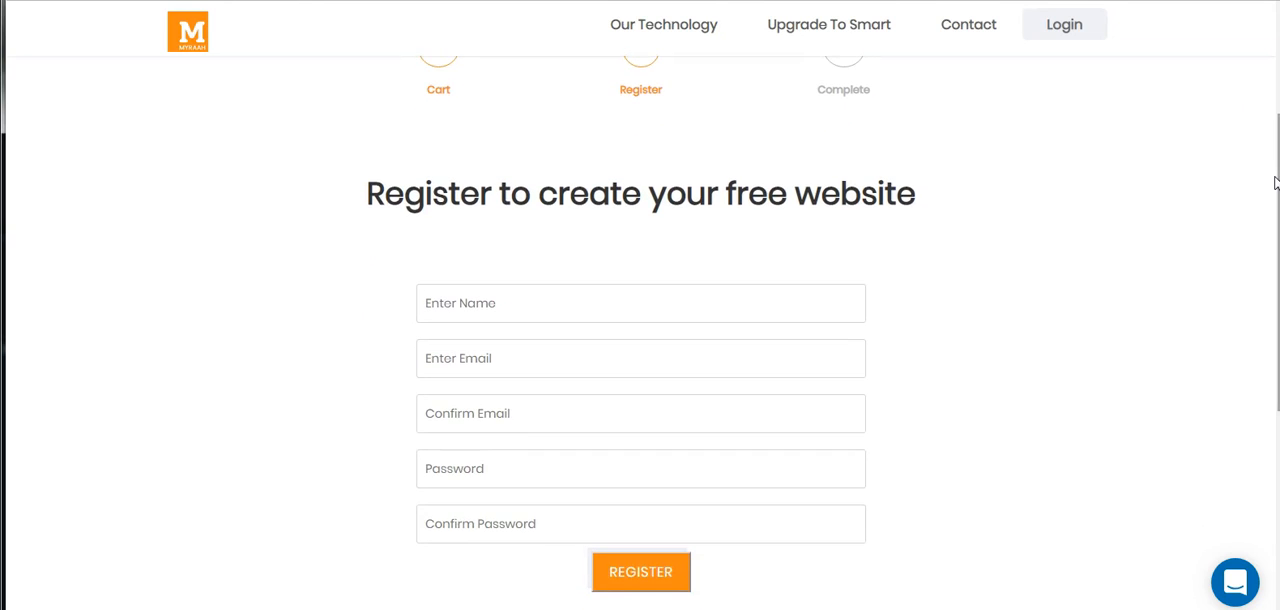
click(640, 571)
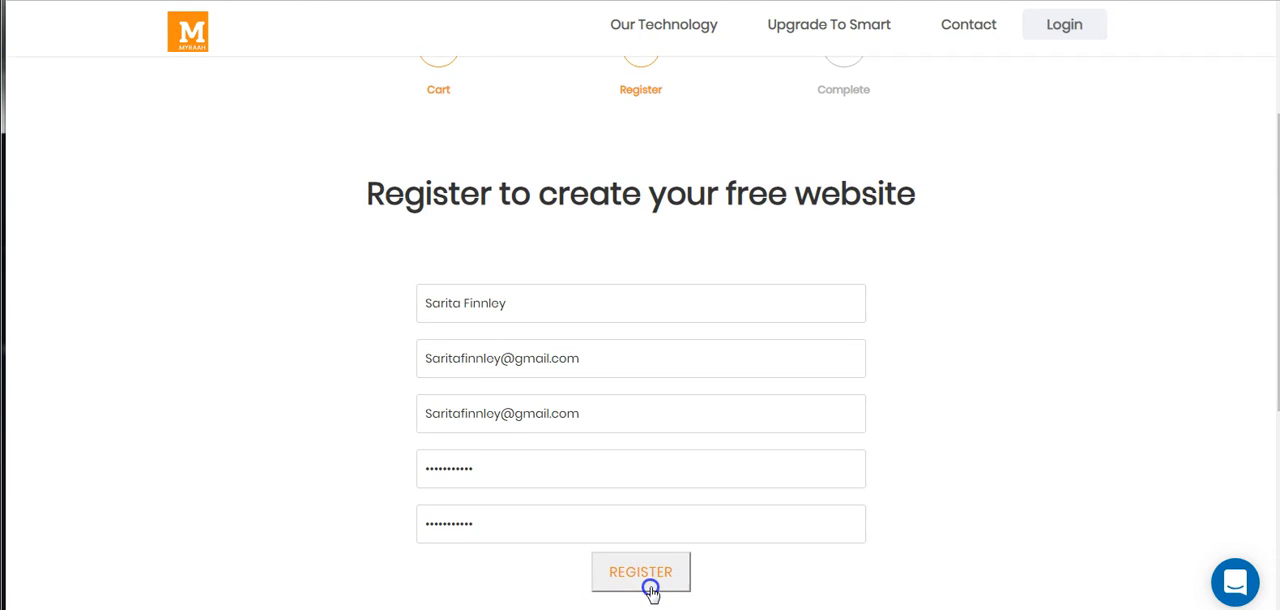
click(640, 572)
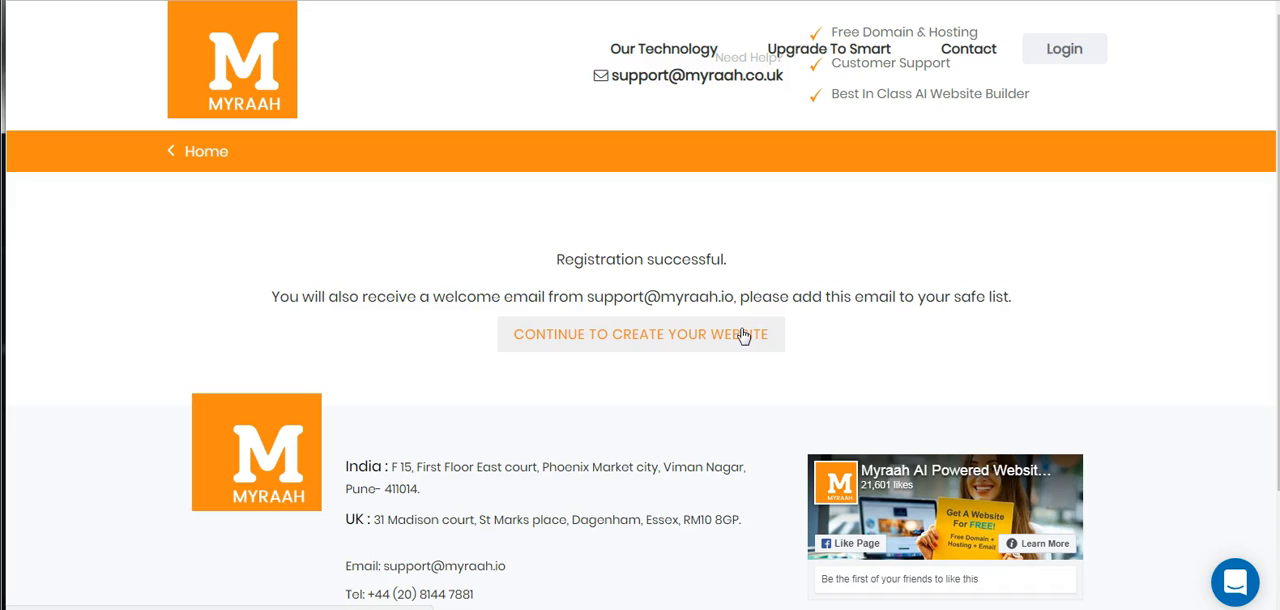
- Start website creation, enter company name 'Myraah', and choose the Services industry
click(640, 334)
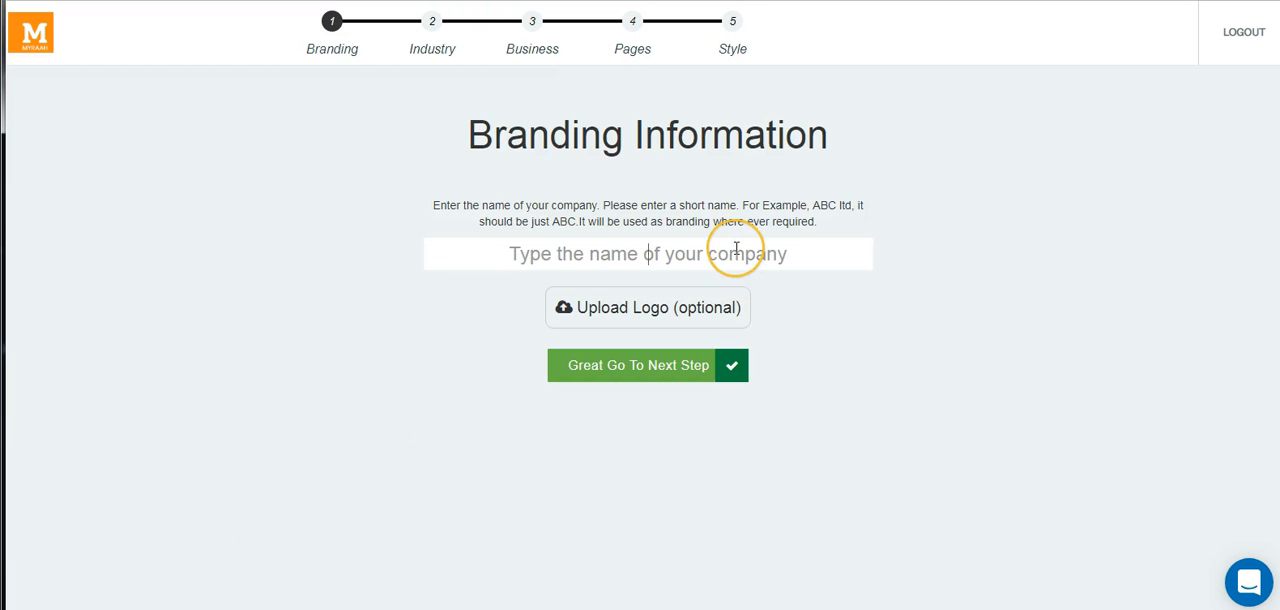
text(Myraah)
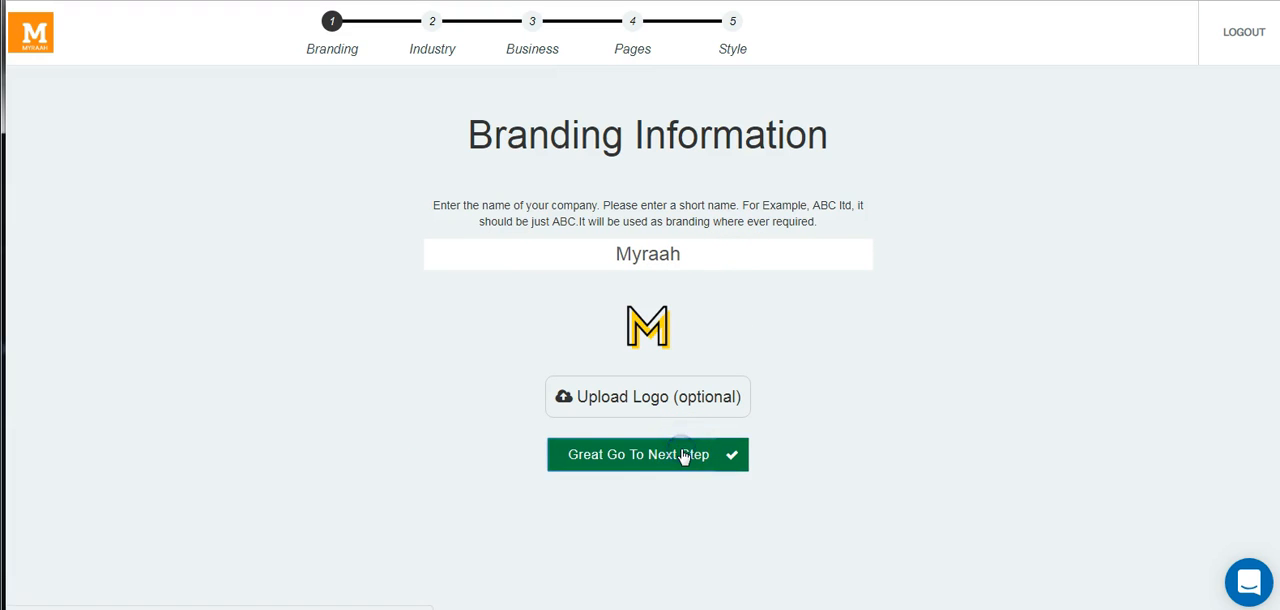
click(647, 454)
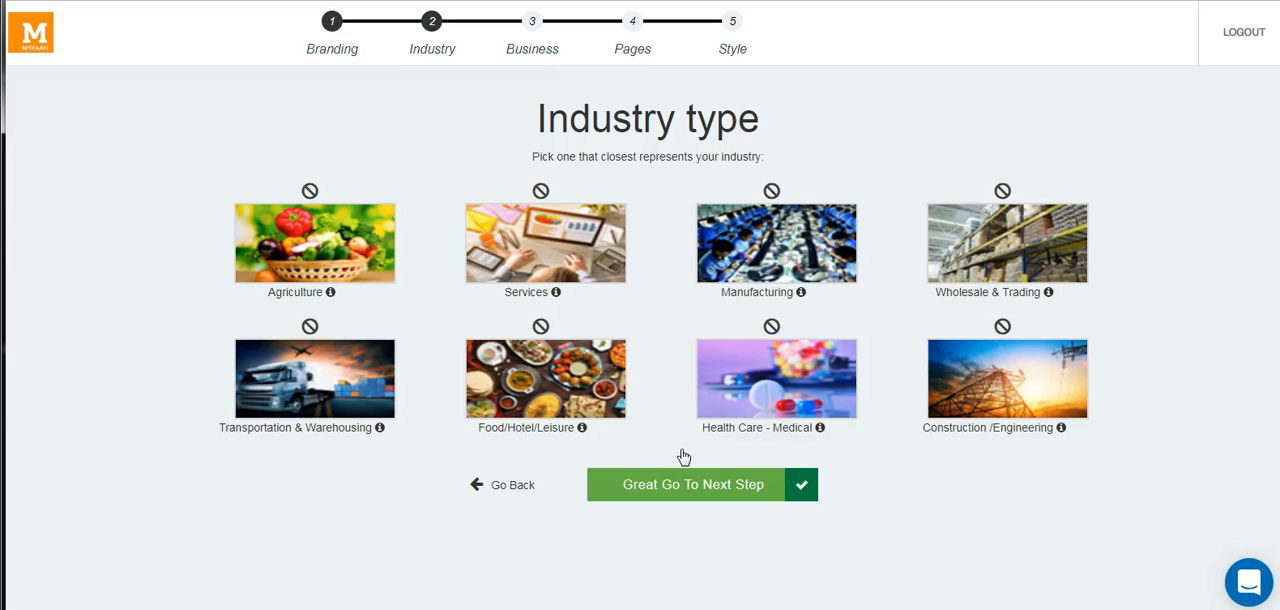
click(541, 243)
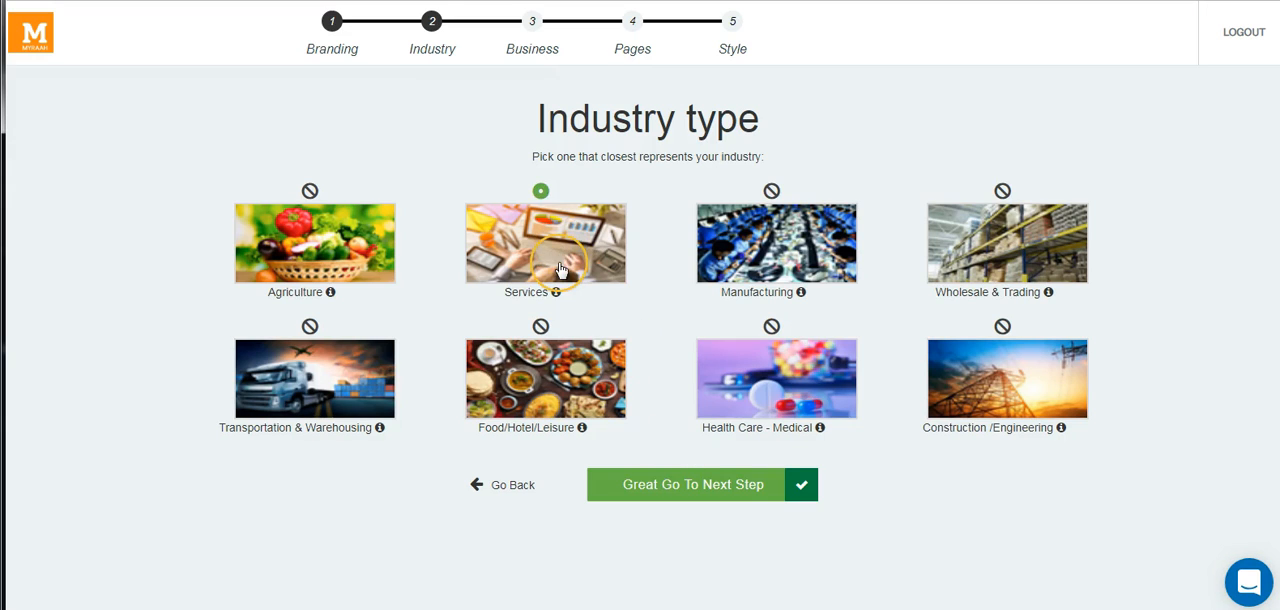
- Set the business type to Digital Marketing & Advertising Services
click(691, 484)
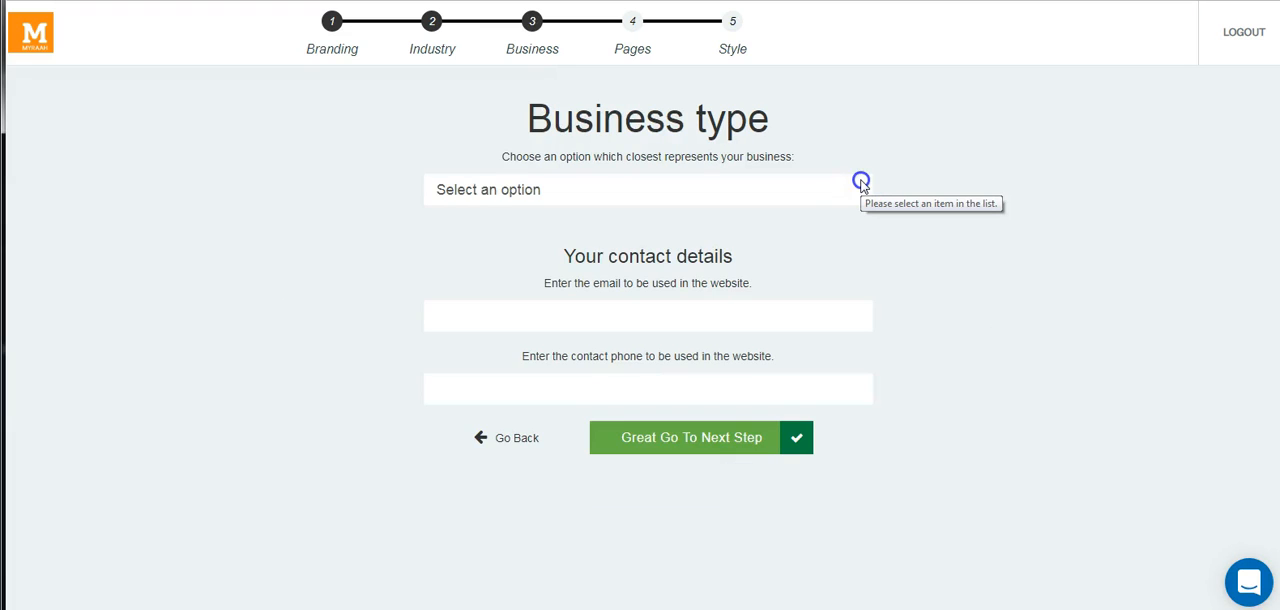
click(647, 189)
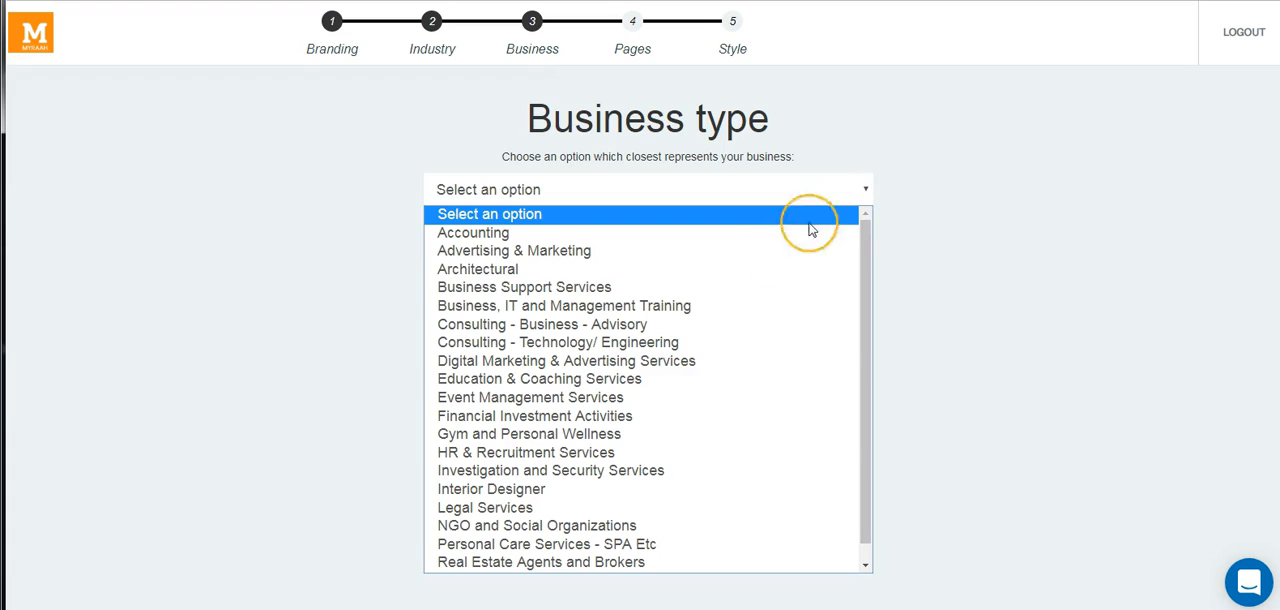
click(565, 360)
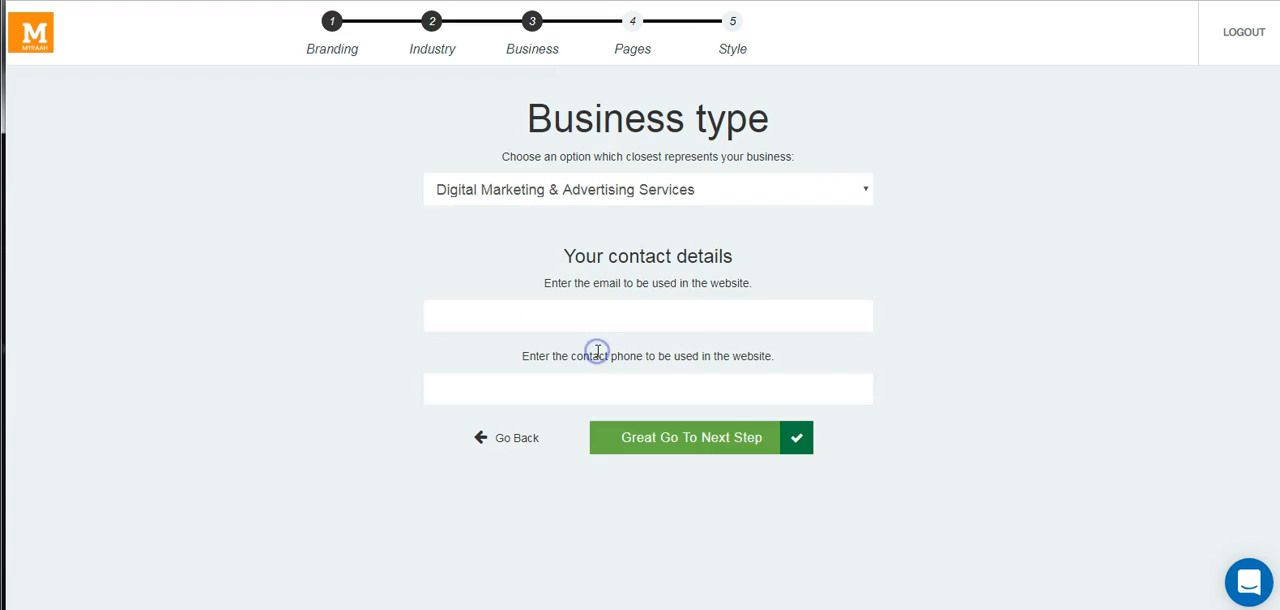
- Enter the contact details, starting with 'Sarah', and continue to page selection
click(647, 315)
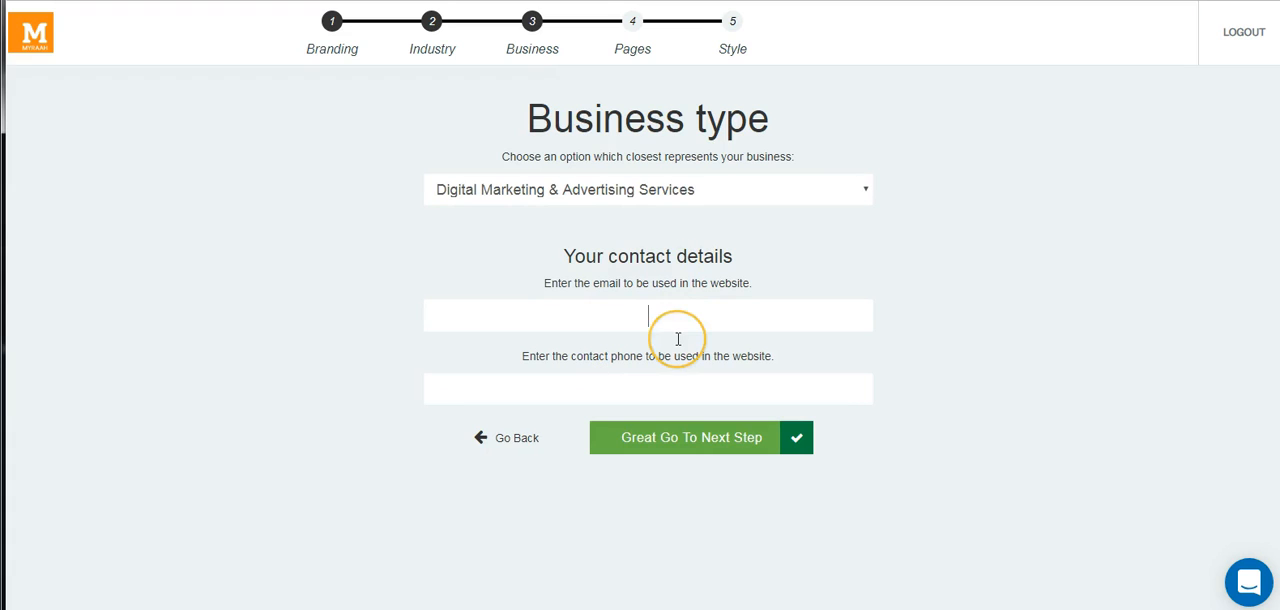
text(Sarah Finnley)
click(648, 388)
text(555-555-5555)
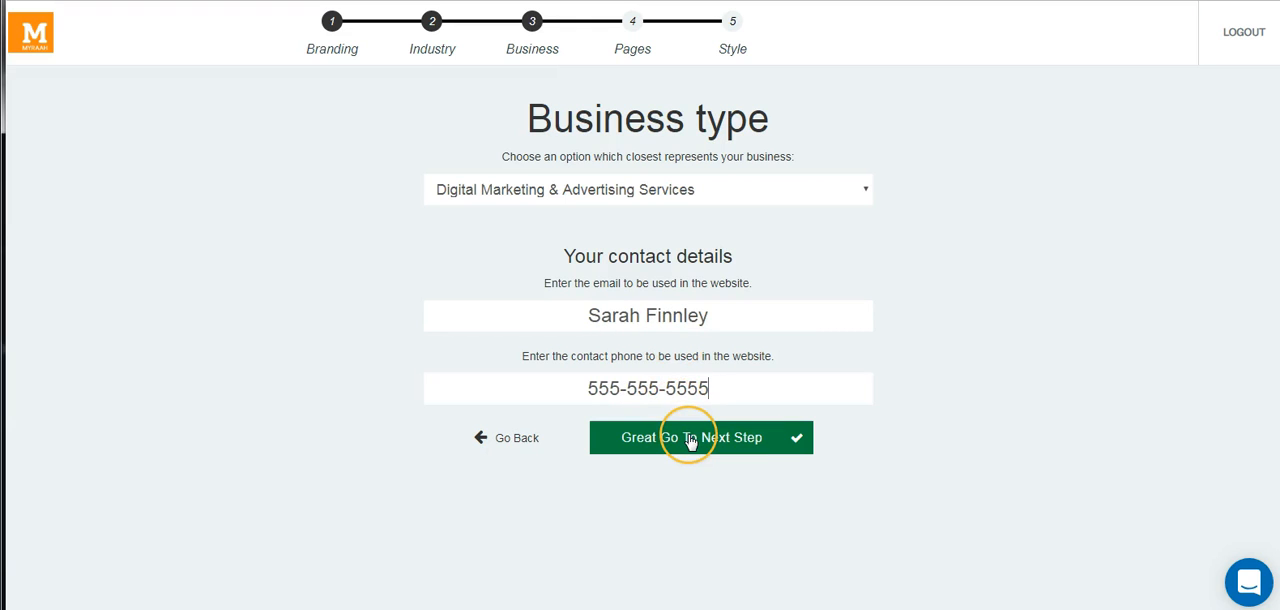
click(700, 437)
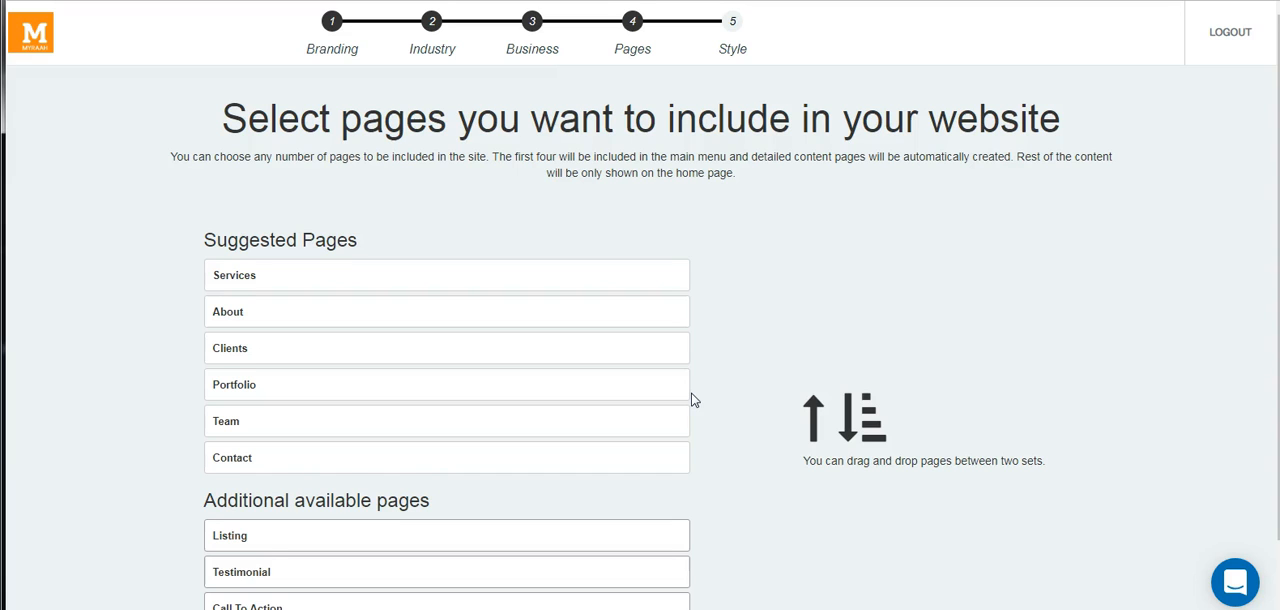
- Put Listing and Call To Action in Suggested Pages, move Team to Additional, and continue
scroll(down, 3)
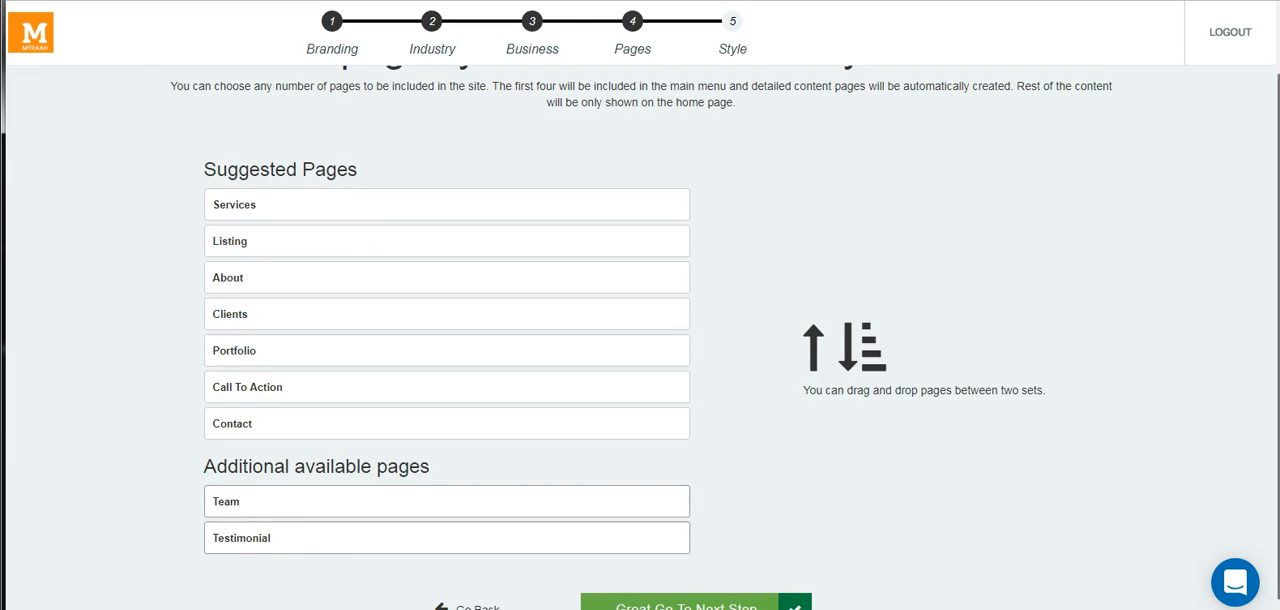
click(685, 607)
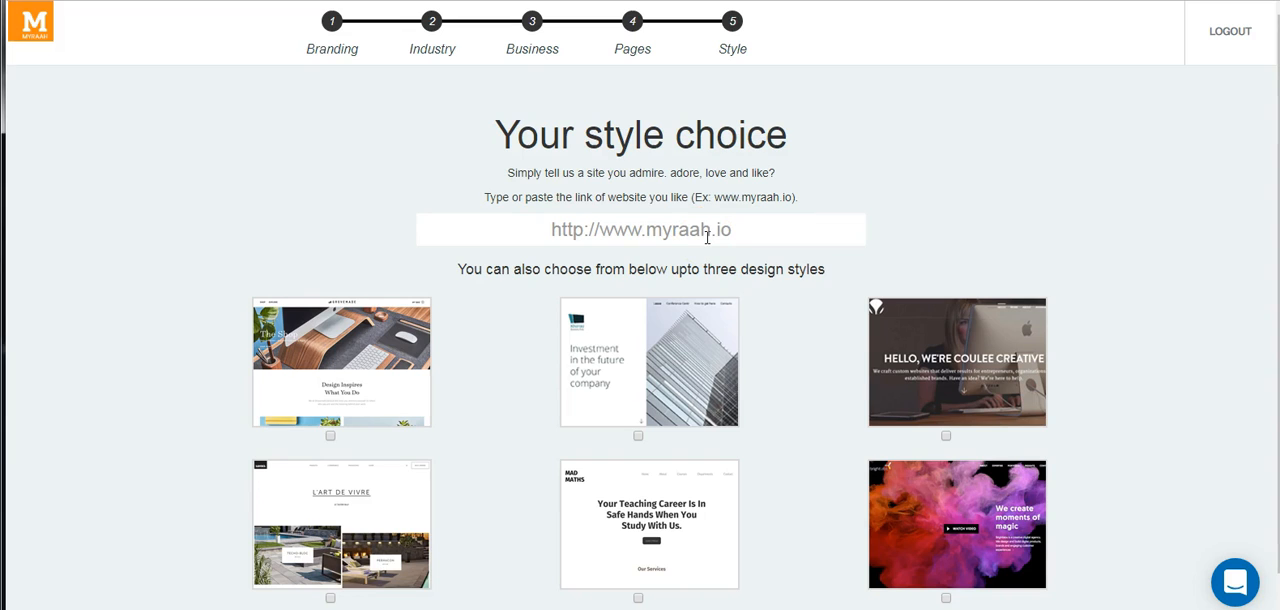
- Tick the glass-tower, dark office and colourful smoke styles and continue
scroll(up, 3)
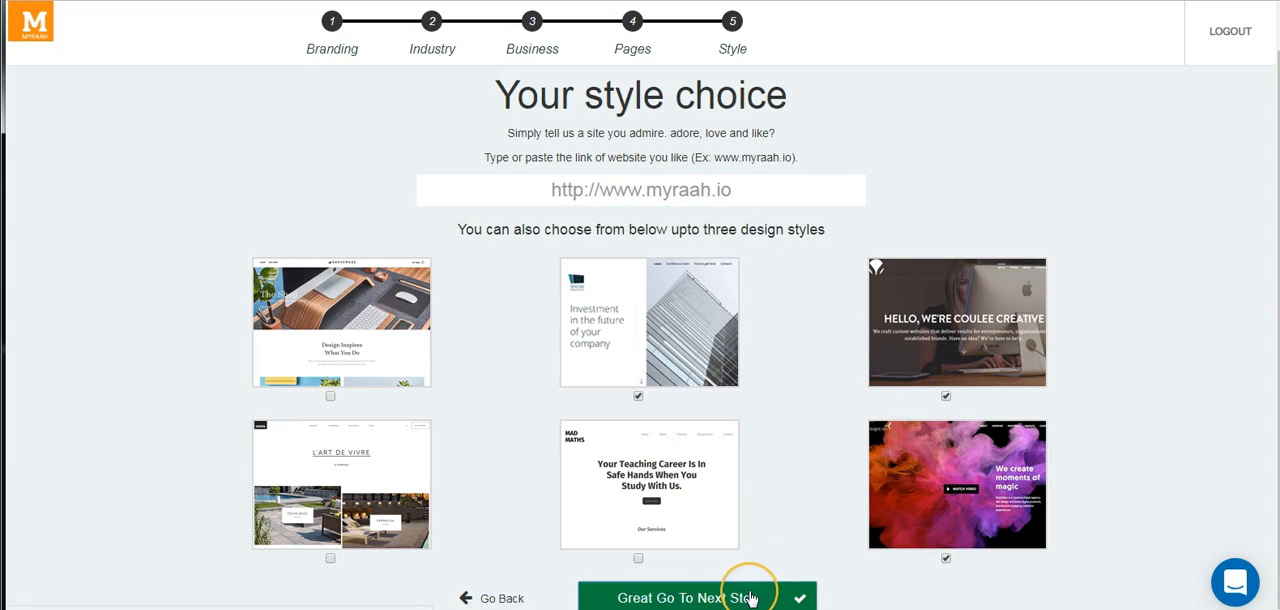
click(690, 597)
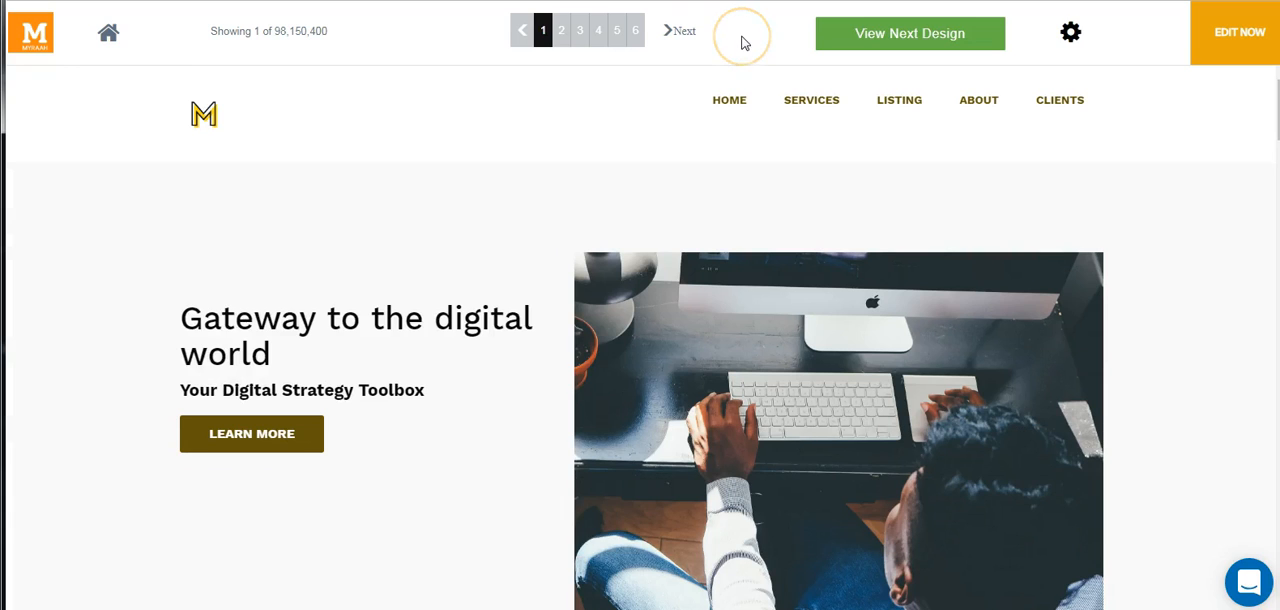
- Scroll through generated designs 2 and 3, then edit the third design
scroll(down, 3)
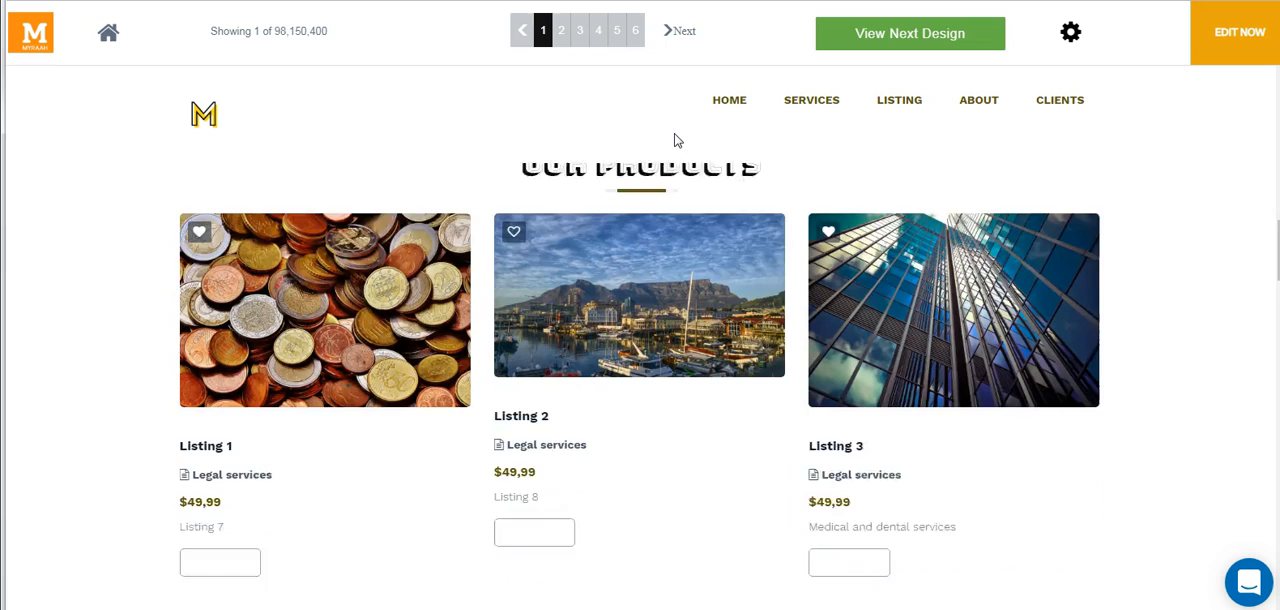
click(909, 33)
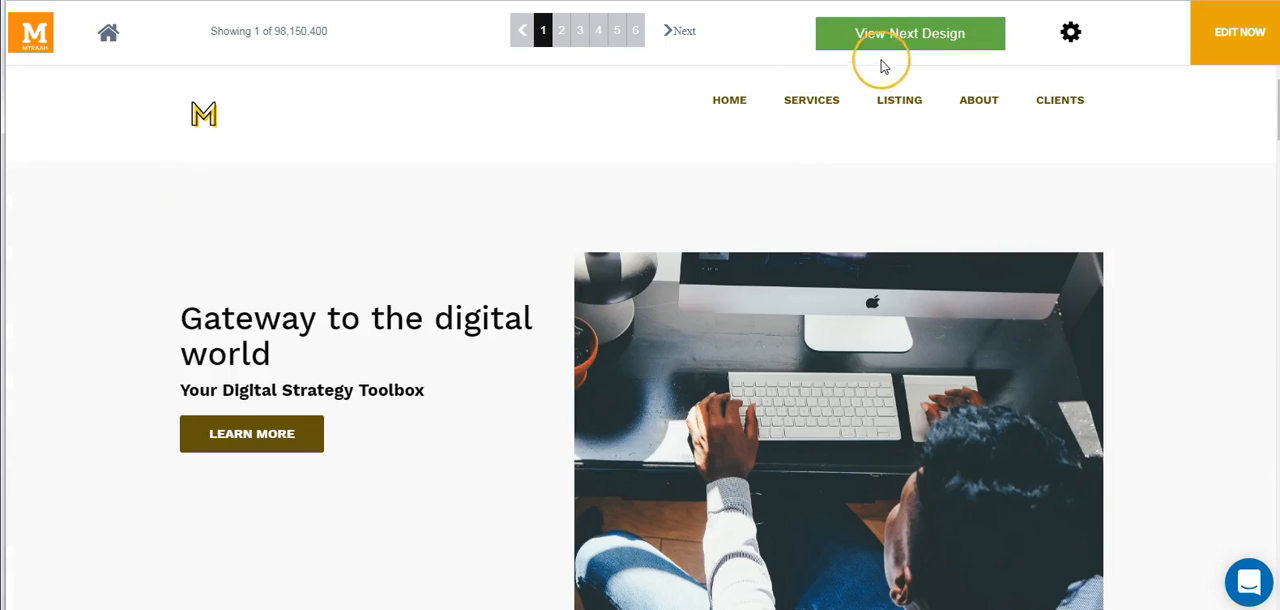
click(909, 33)
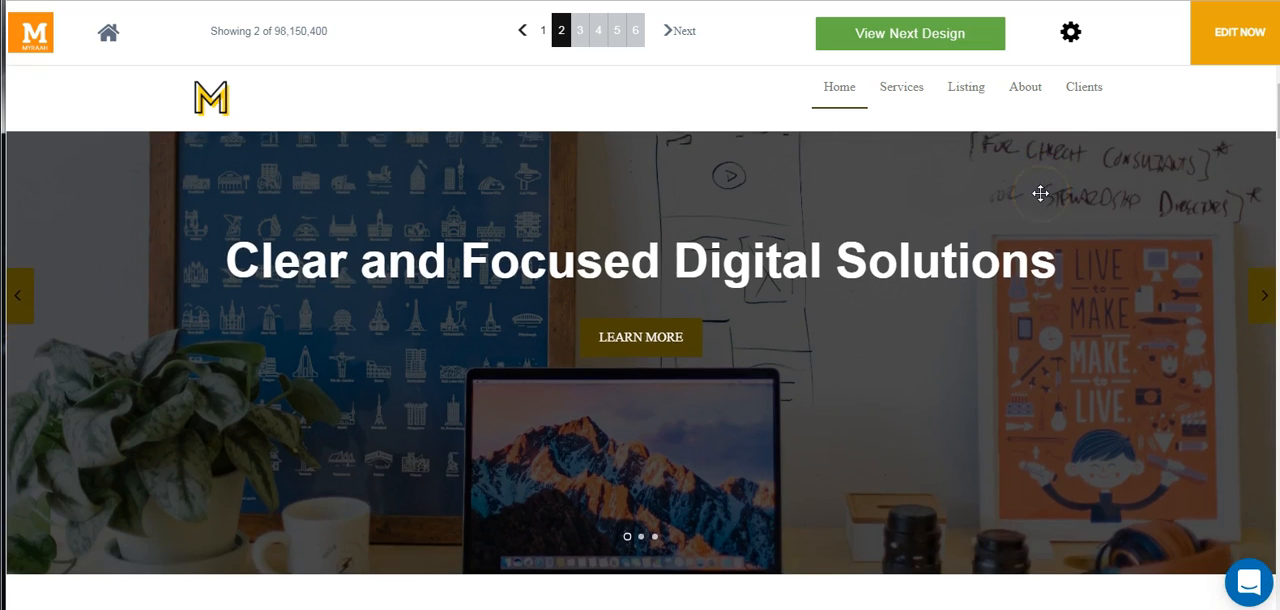
scroll(down, 3)
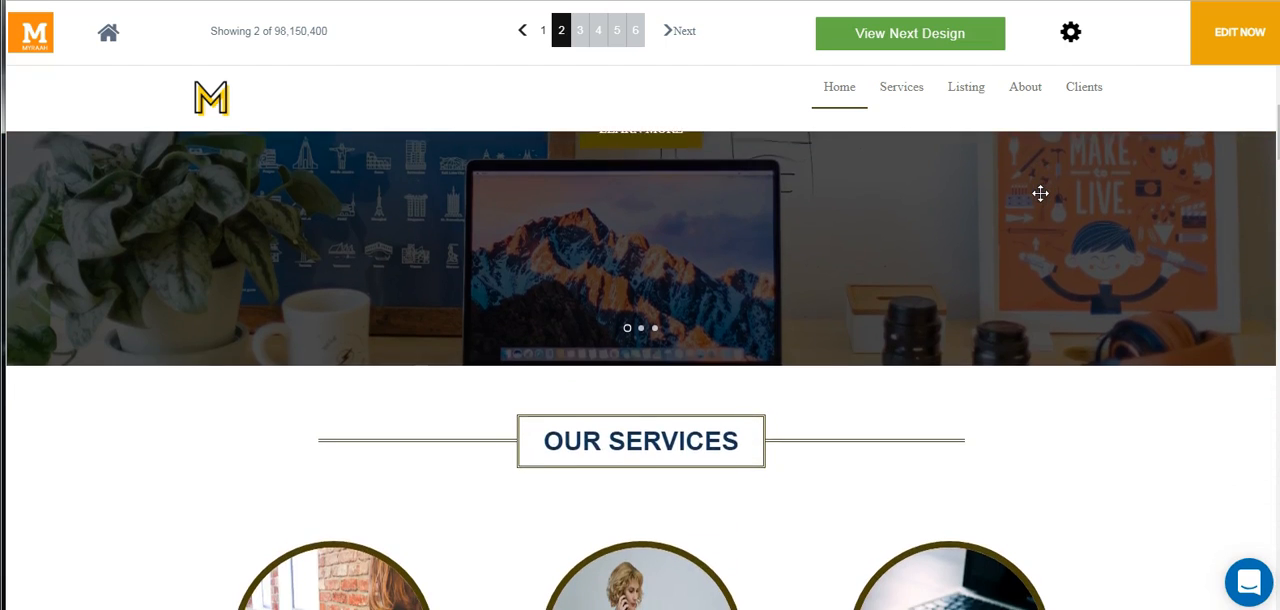
scroll(down, 3)
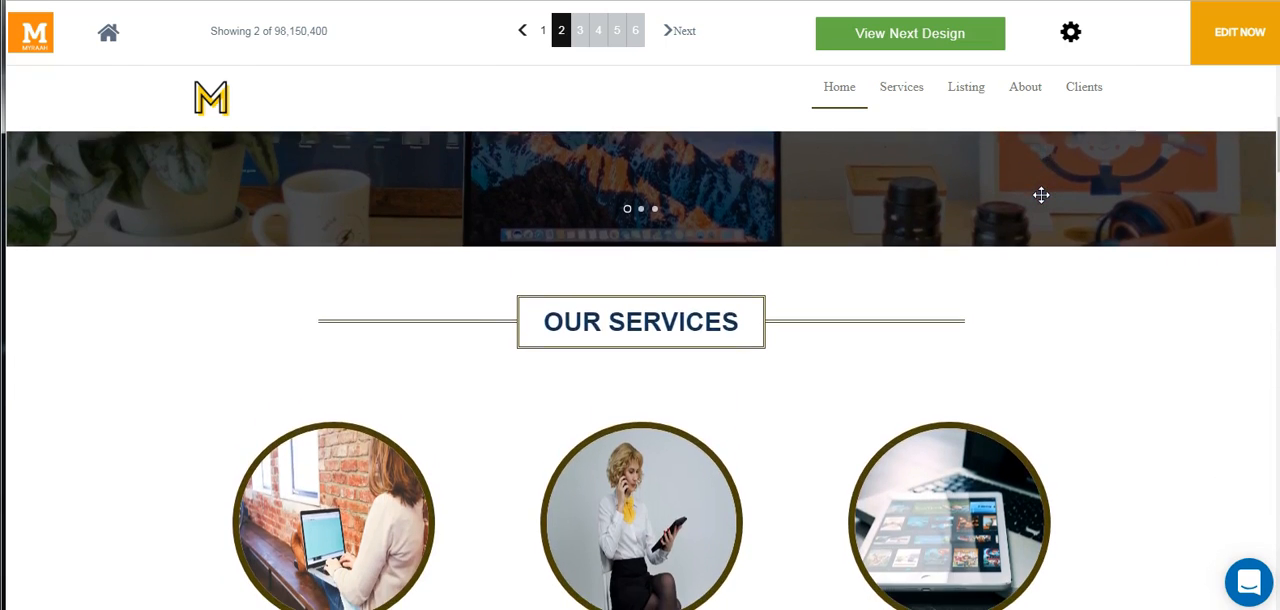
scroll(down, 3)
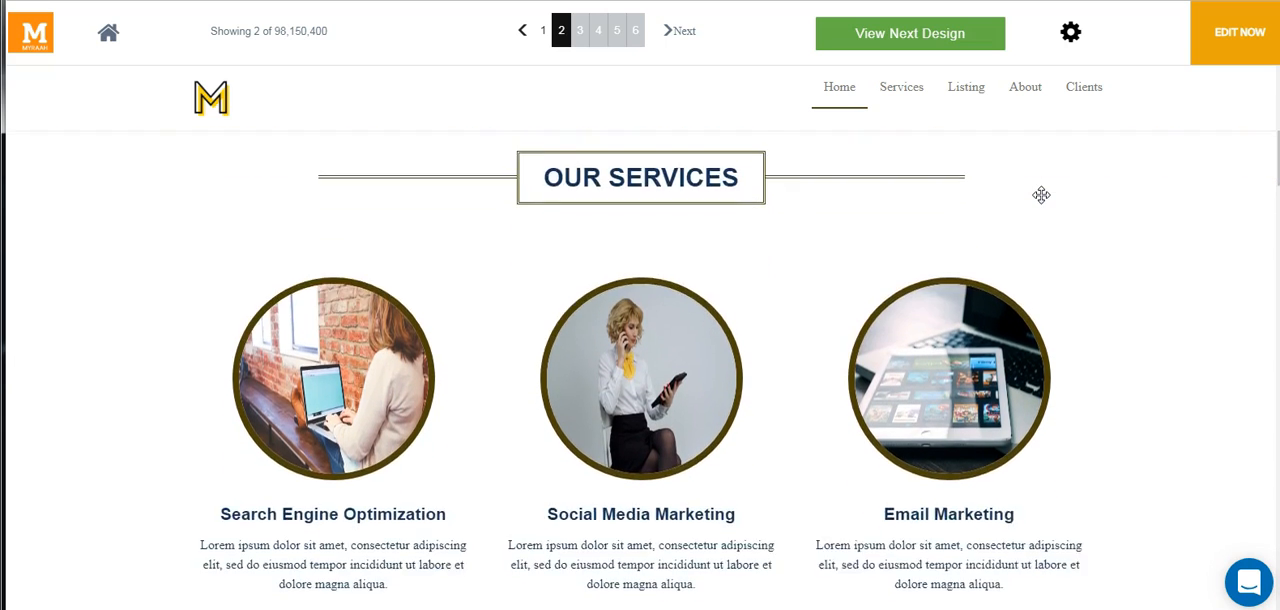
scroll(down, 3)
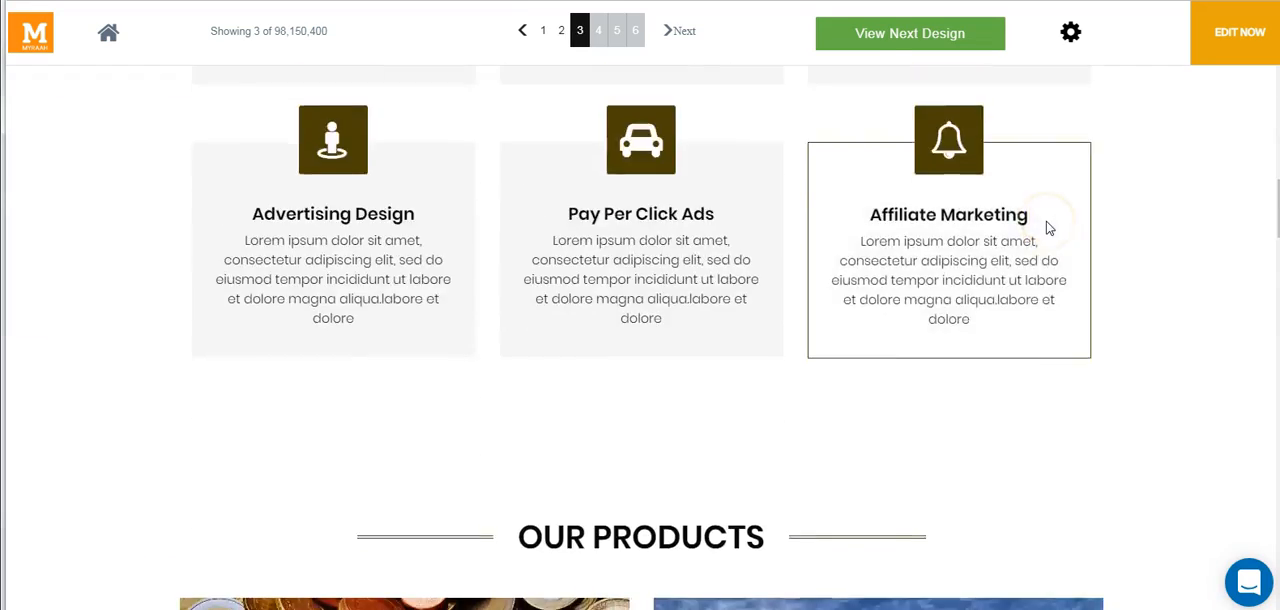
scroll(down, 3)
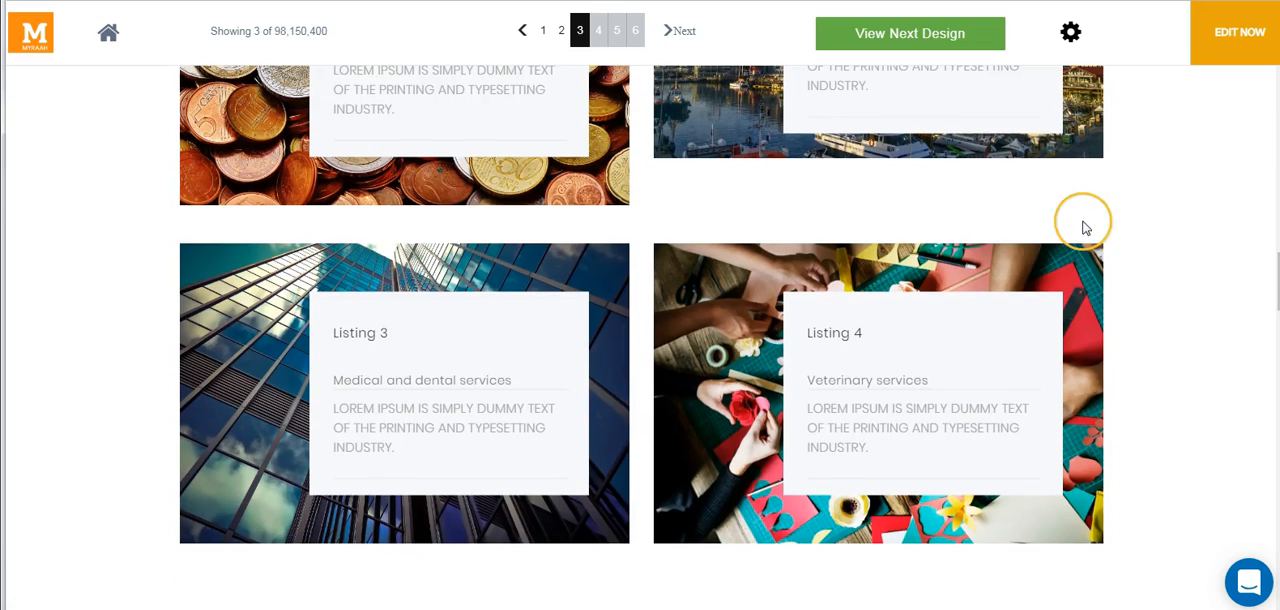
mouse_move(1240, 31)
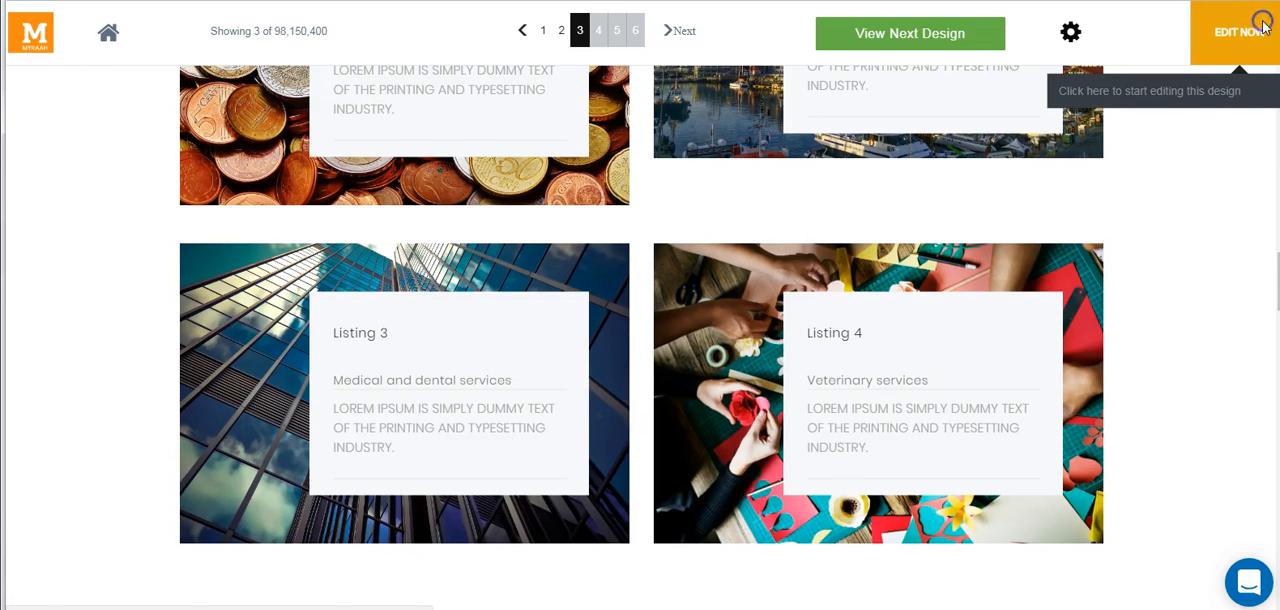
click(1240, 33)
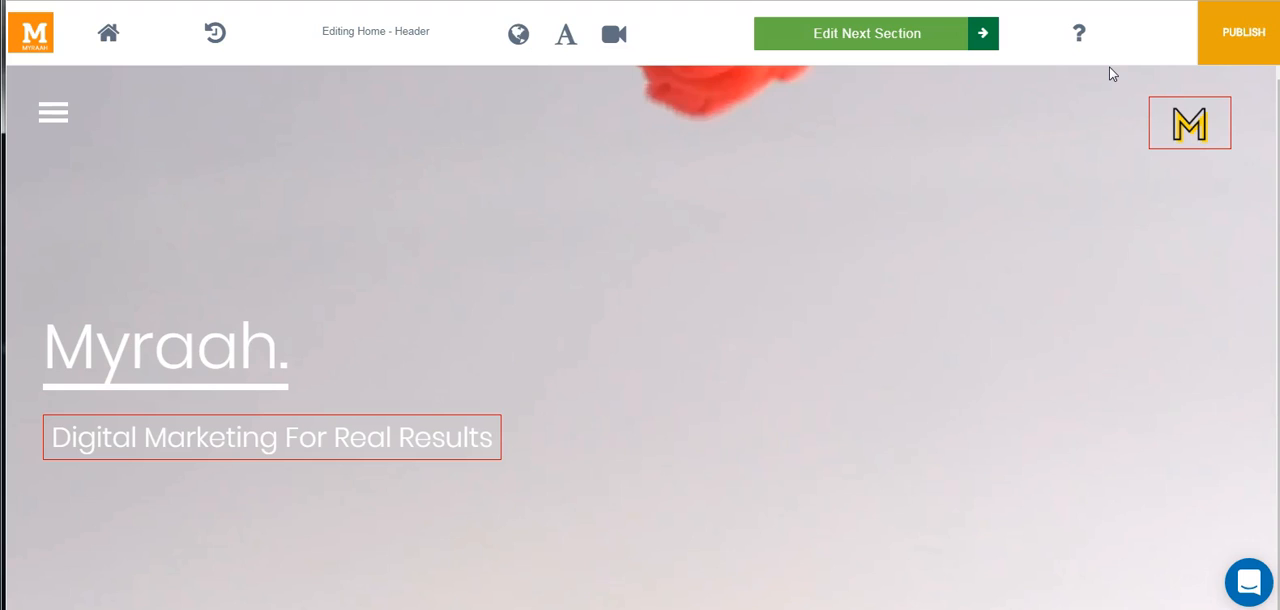